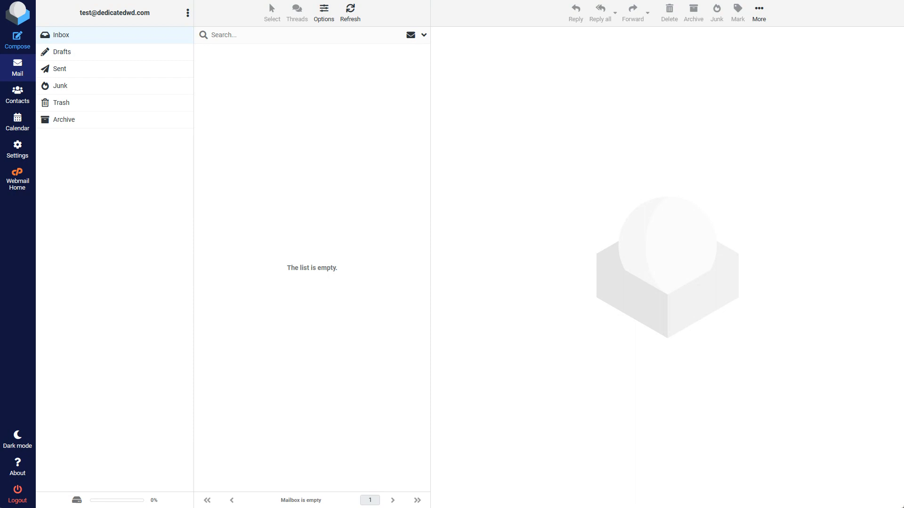
{"action": "mouse_move", "coordinate": [546, 193]}
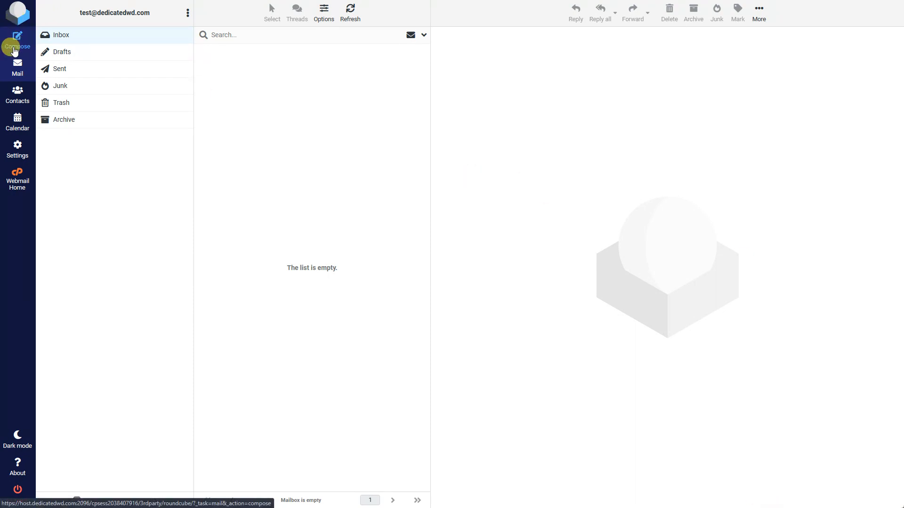
{"action": "mouse_move", "coordinate": [16, 180]}
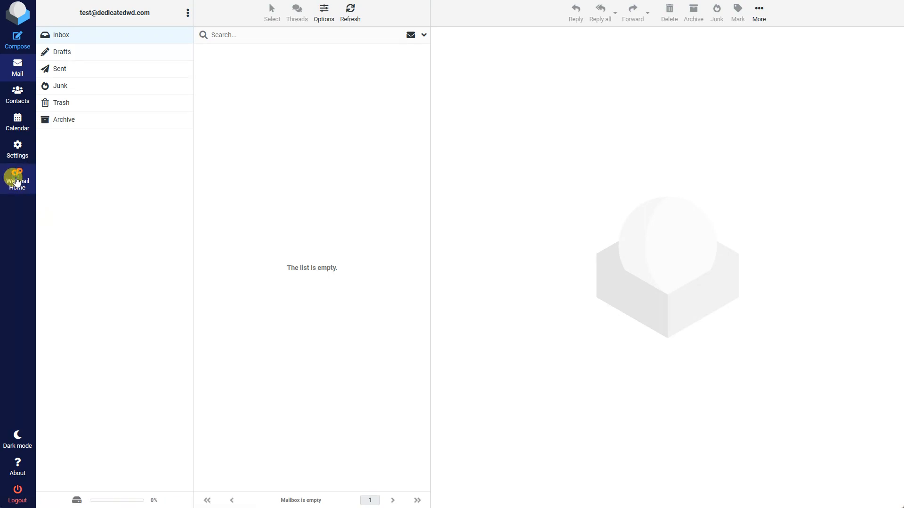
Step: Return from the mailbox to the cPanel Webmail home page
{"action": "left_click", "coordinate": [17, 180]}
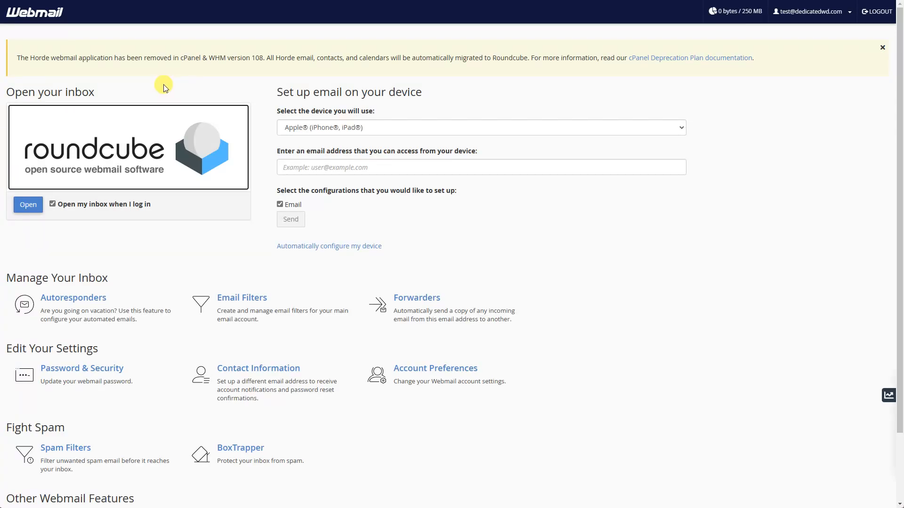
{"action": "mouse_move", "coordinate": [68, 146]}
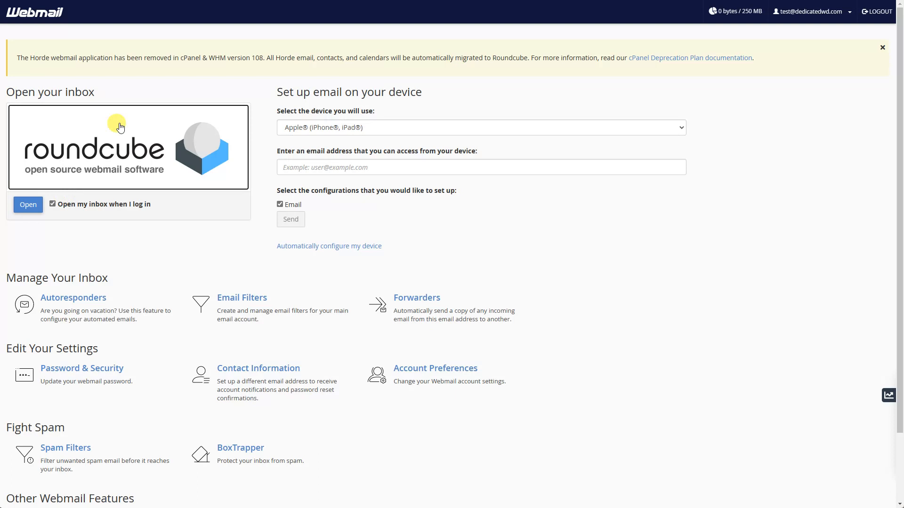
{"action": "mouse_move", "coordinate": [122, 122]}
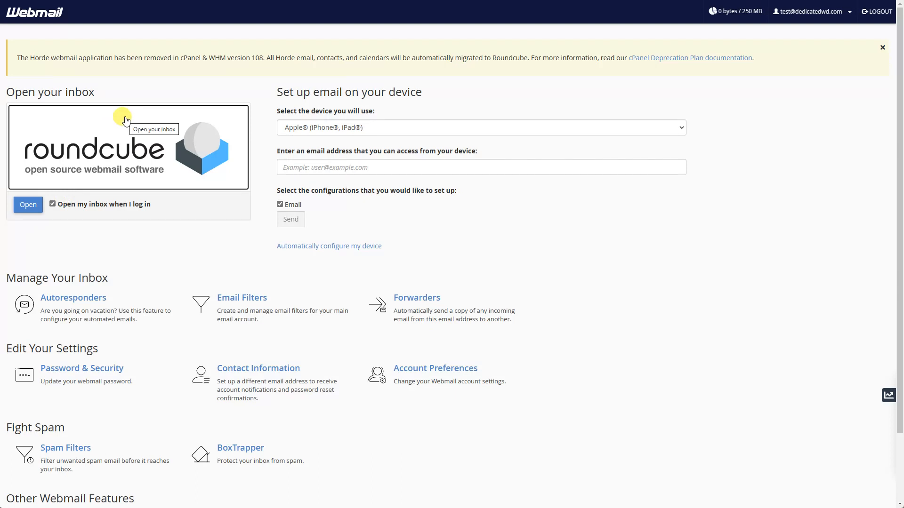
Step: Enter the Roundcube inbox and go to the Identities section of Settings
{"action": "left_click", "coordinate": [27, 204]}
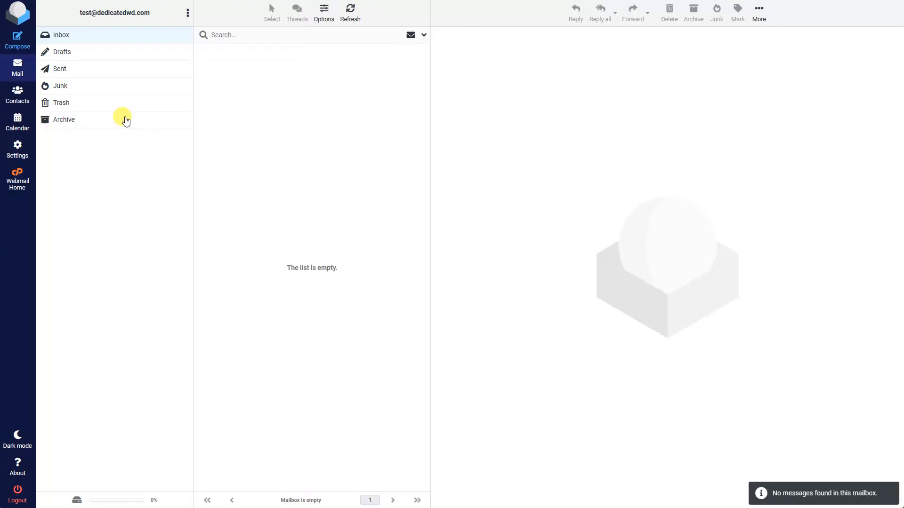
{"action": "mouse_move", "coordinate": [105, 133]}
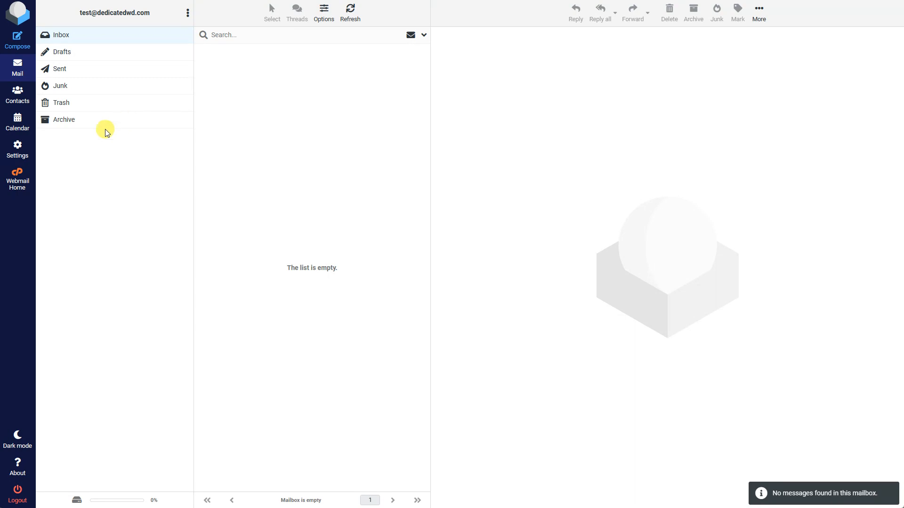
{"action": "left_click", "coordinate": [17, 147]}
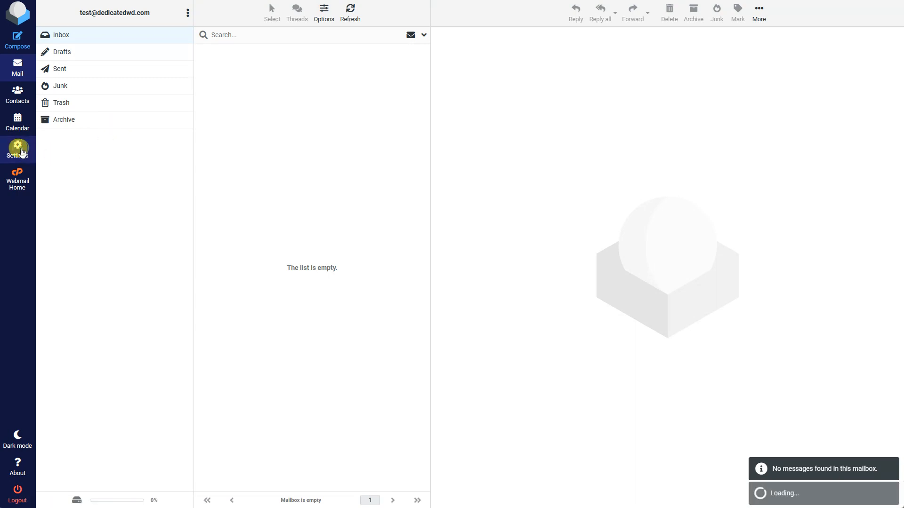
{"action": "left_click", "coordinate": [18, 149]}
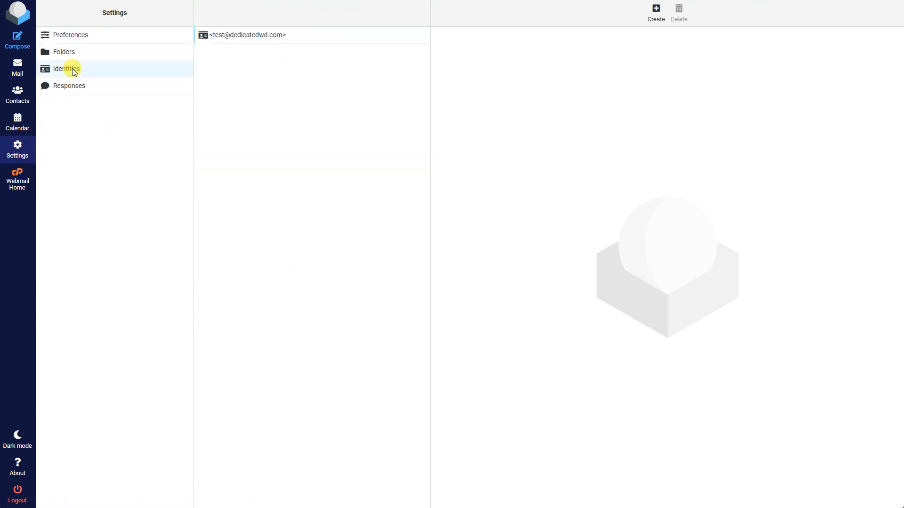
Step: Edit the existing identity with display name David Beaulieu, leaving organization, reply-to and Bcc empty
{"action": "left_click", "coordinate": [246, 35]}
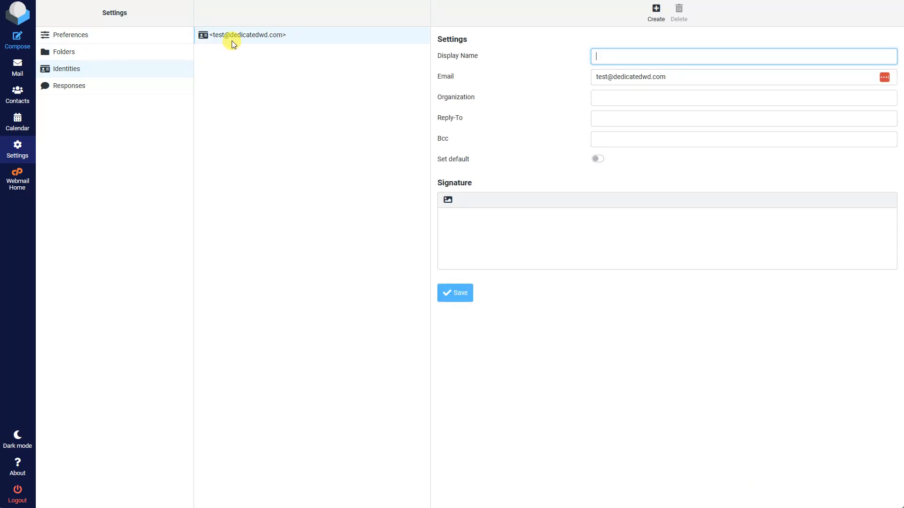
{"action": "mouse_move", "coordinate": [295, 41]}
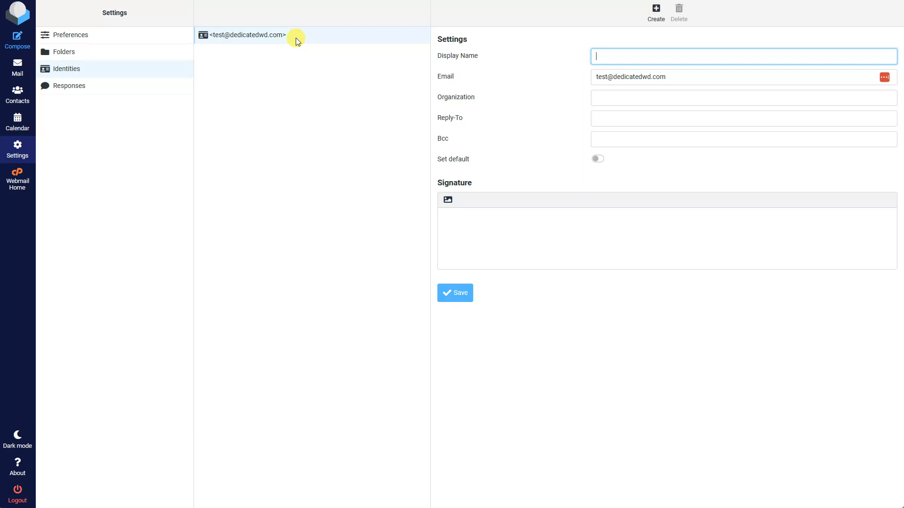
{"action": "mouse_move", "coordinate": [657, 53]}
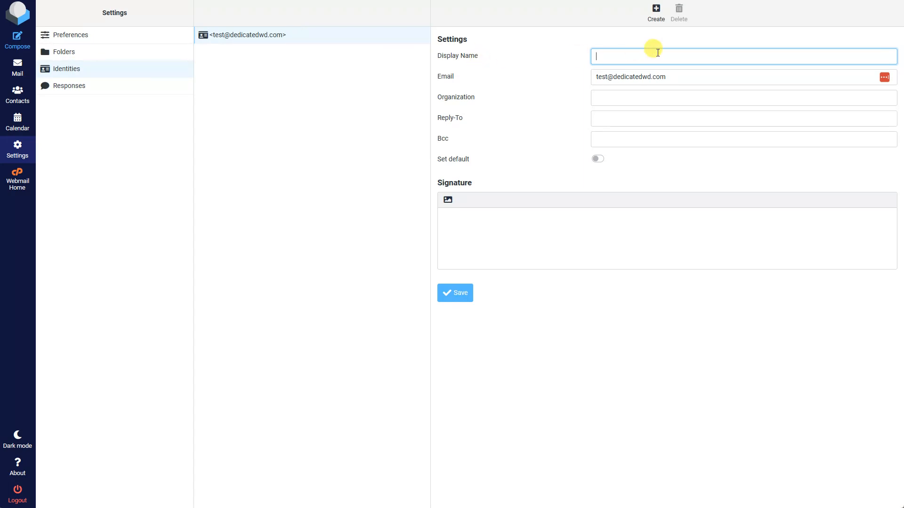
{"action": "type", "text": "Dav"}
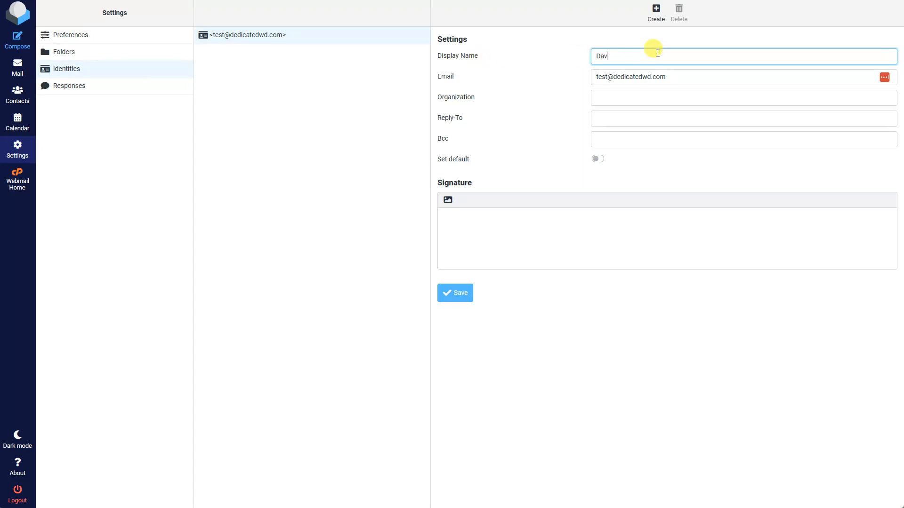
{"action": "type", "text": "id Beaulieu"}
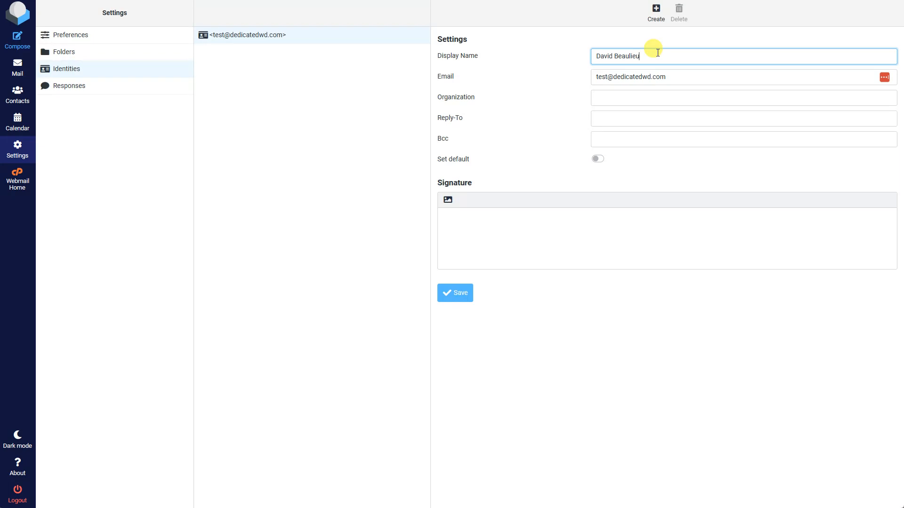
{"action": "left_click", "coordinate": [742, 97]}
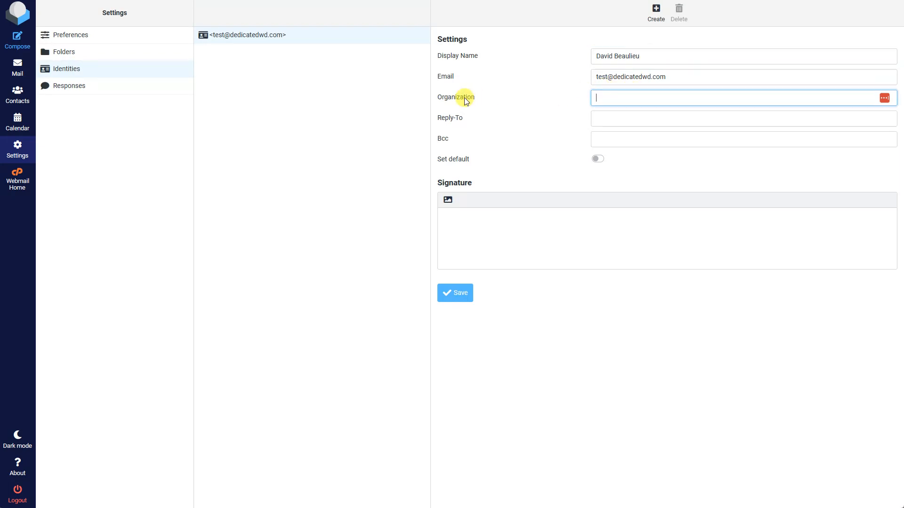
{"action": "left_click", "coordinate": [743, 119]}
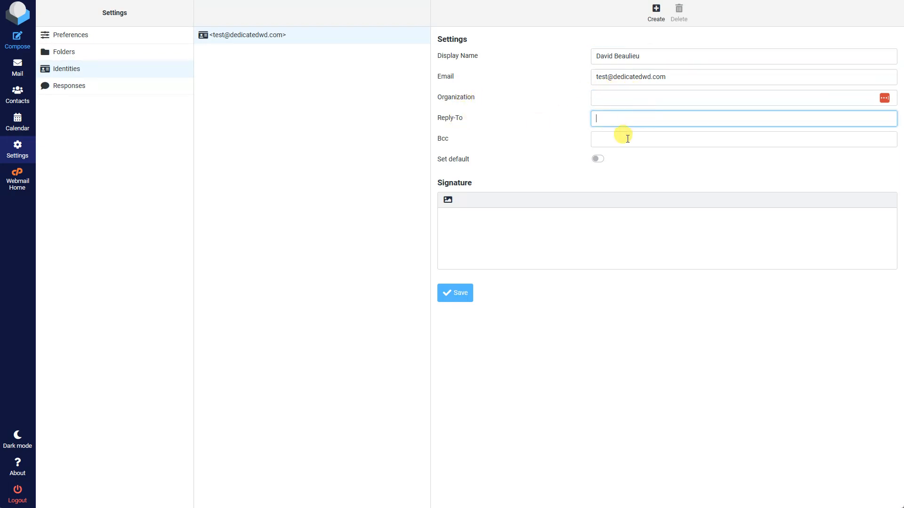
{"action": "left_click", "coordinate": [742, 139]}
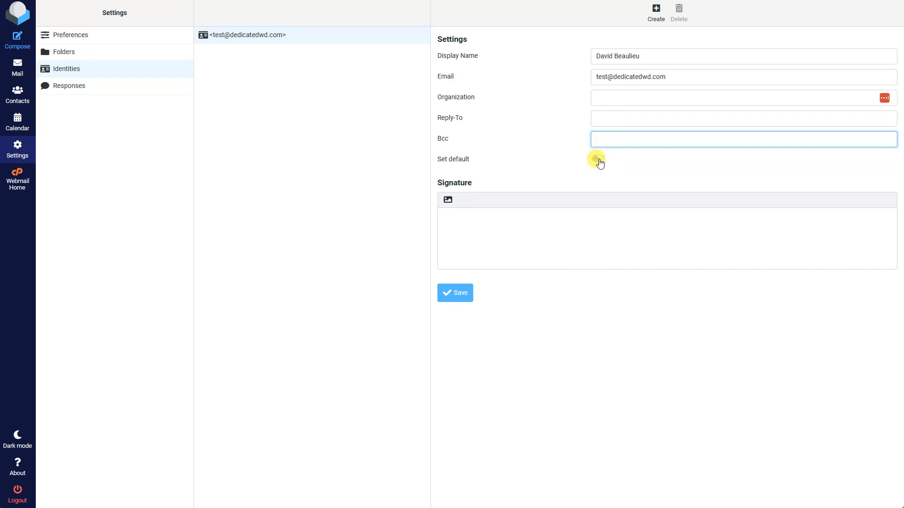
Step: Make the identity the default, add a "Thanks," signature, and save it
{"action": "left_click", "coordinate": [596, 158]}
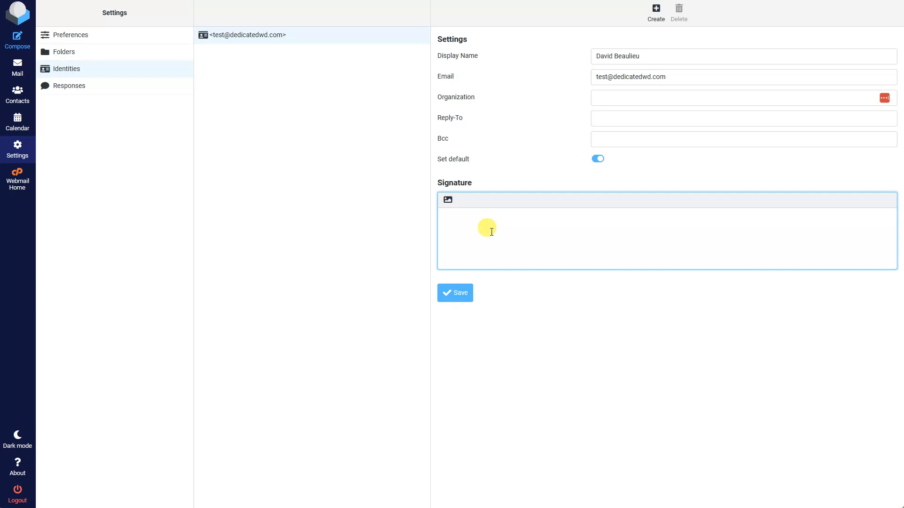
{"action": "type", "text": "Thanks,"}
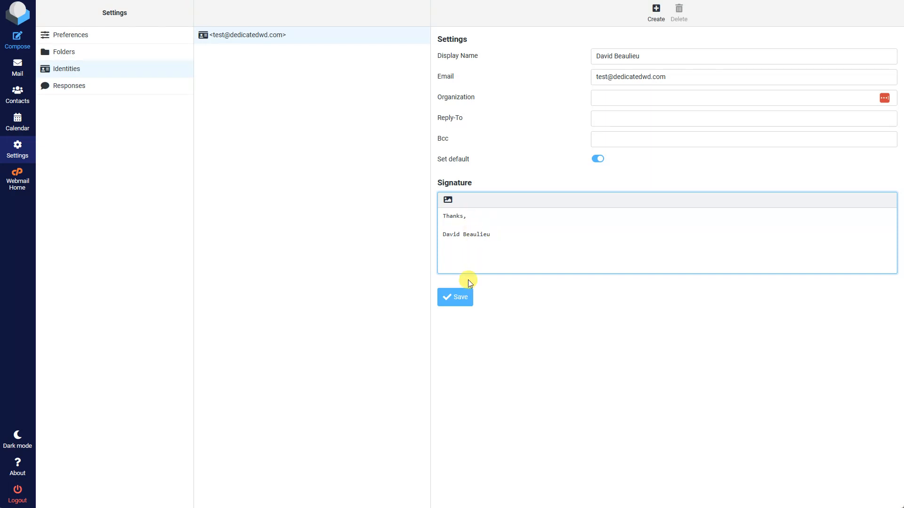
{"action": "left_click", "coordinate": [454, 296]}
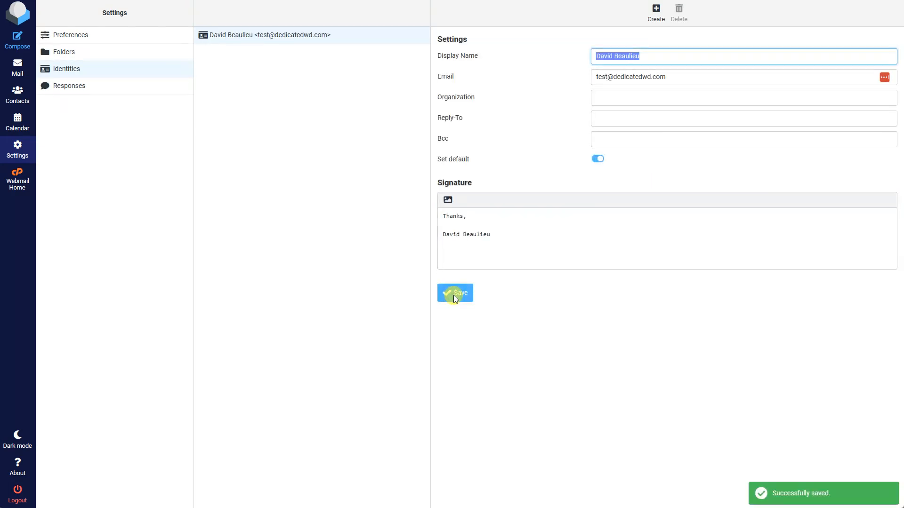
{"action": "mouse_move", "coordinate": [499, 137]}
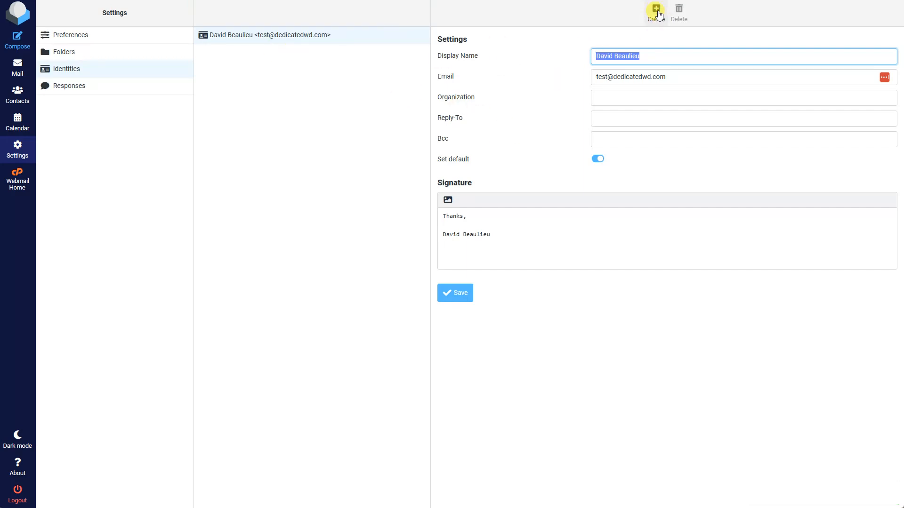
{"action": "mouse_move", "coordinate": [655, 11]}
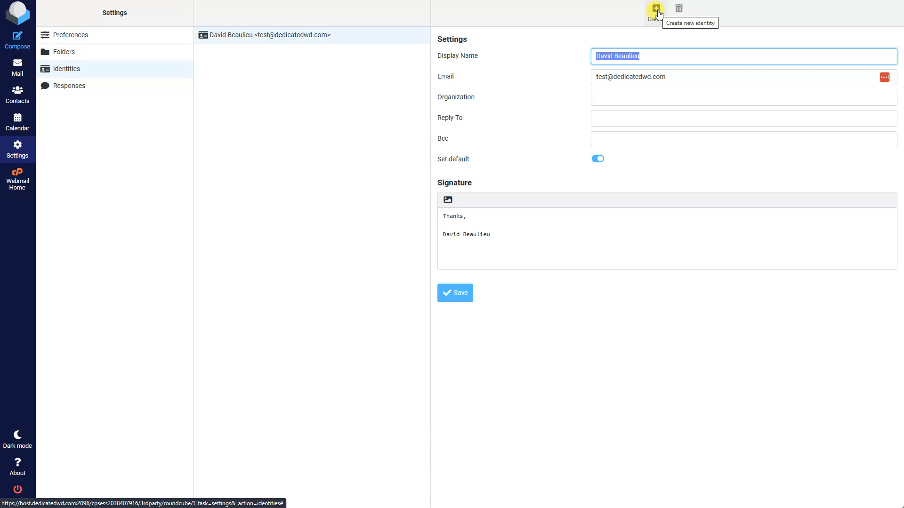
Step: Create a new identity named John with organization Test Org
{"action": "left_click", "coordinate": [655, 8]}
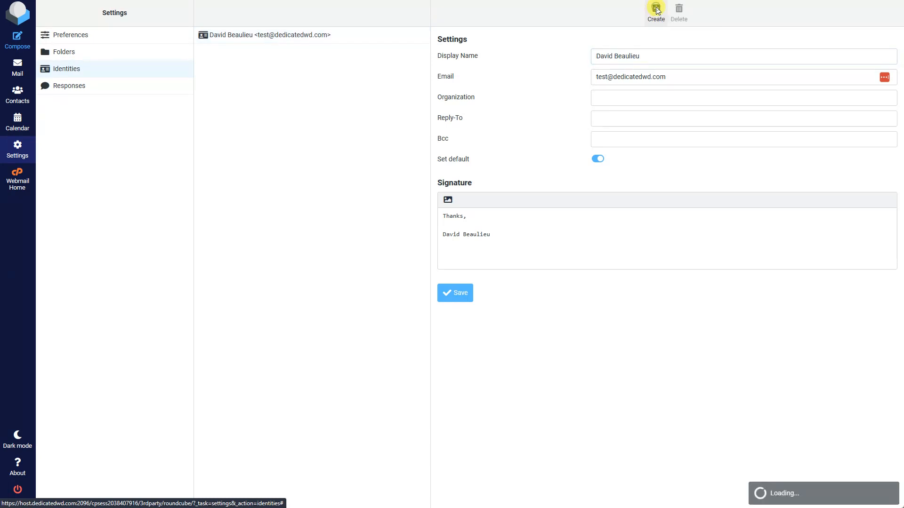
{"action": "left_click", "coordinate": [655, 10]}
{"action": "type", "text": "John"}
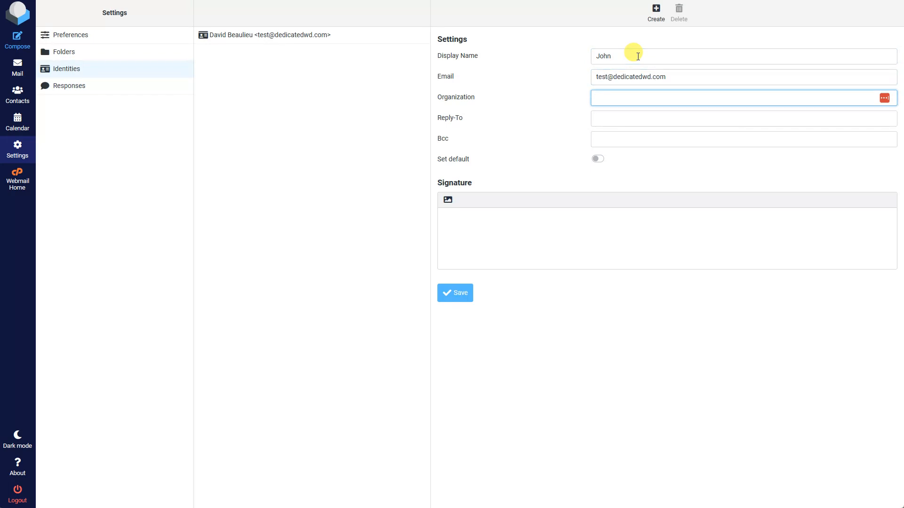
{"action": "type", "text": "Test Org"}
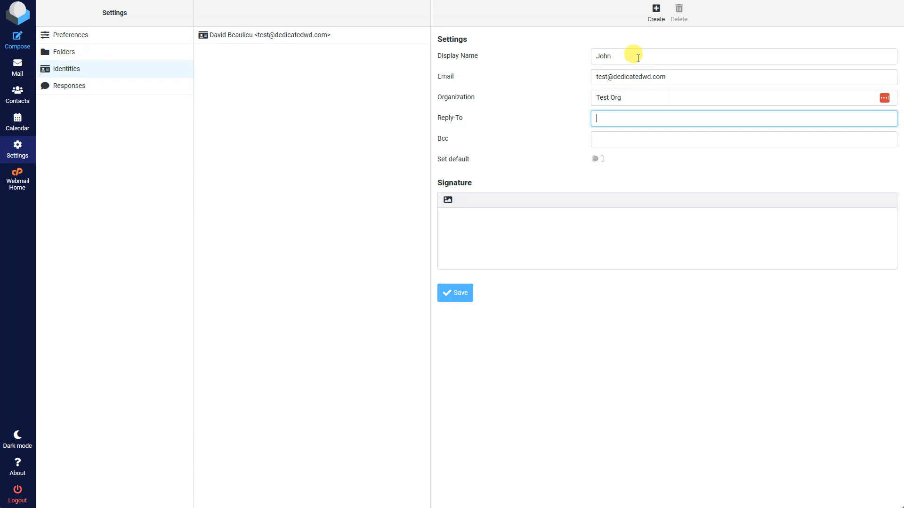
Step: Give the John identity the signature "Test Org Signature" and save it
{"action": "left_click", "coordinate": [533, 233]}
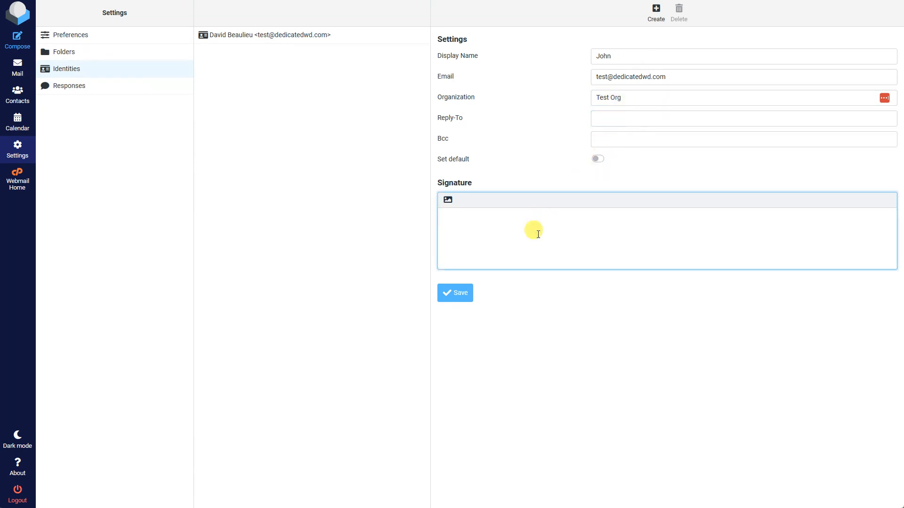
{"action": "type", "text": "Test Org"}
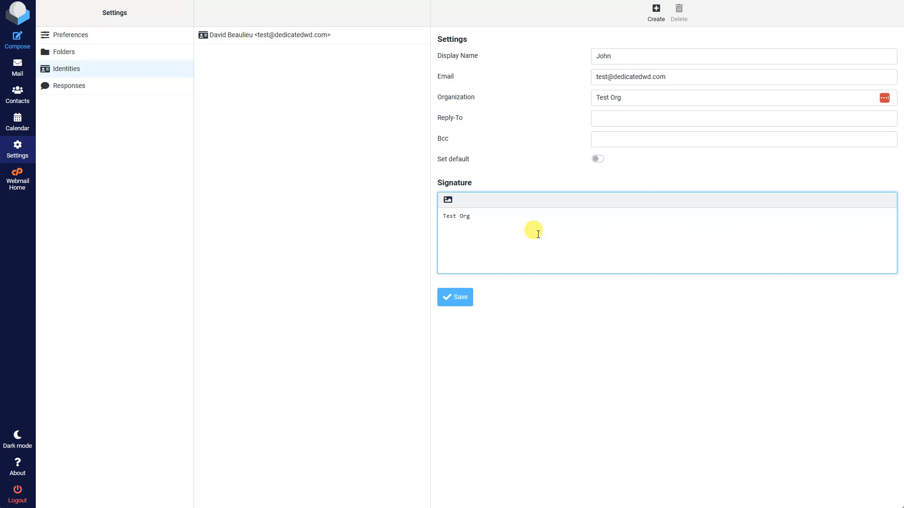
{"action": "type", "text": "Signature"}
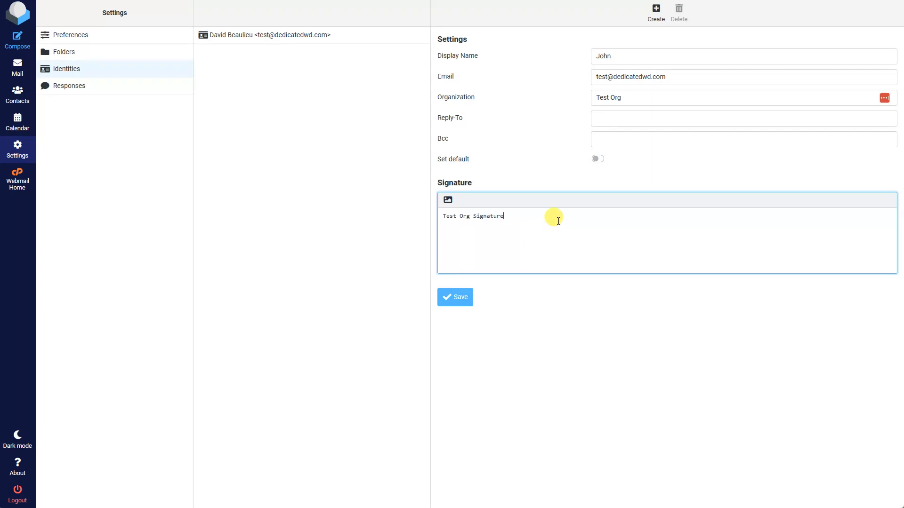
{"action": "left_click", "coordinate": [455, 296]}
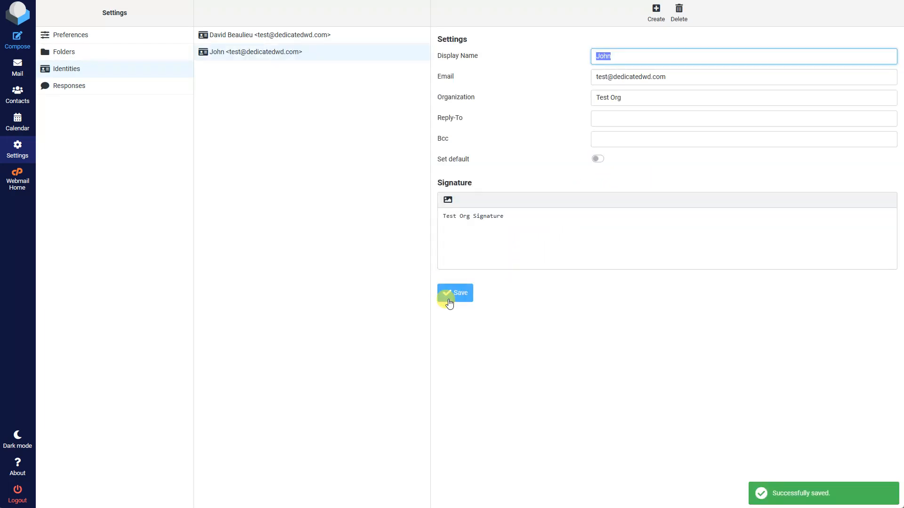
{"action": "left_click", "coordinate": [454, 292]}
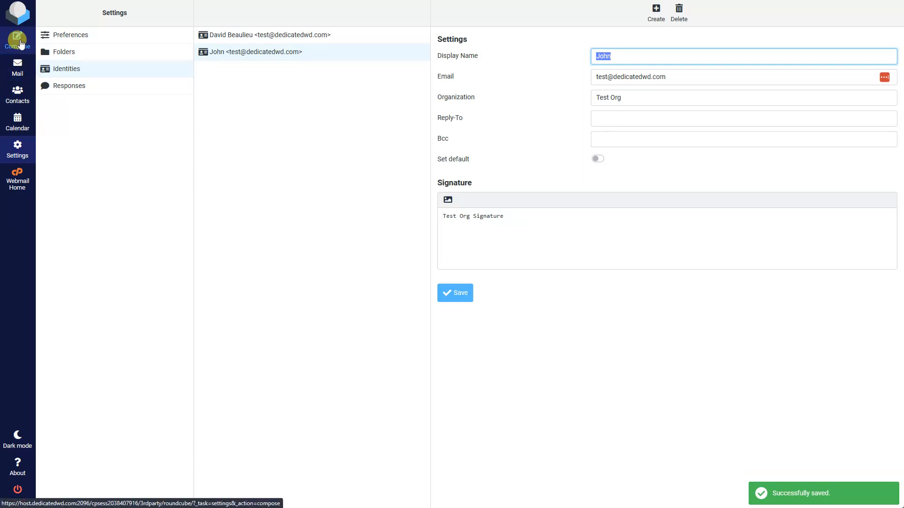
Step: Compose a new email and check the From dropdown lists both identities
{"action": "left_click", "coordinate": [17, 40]}
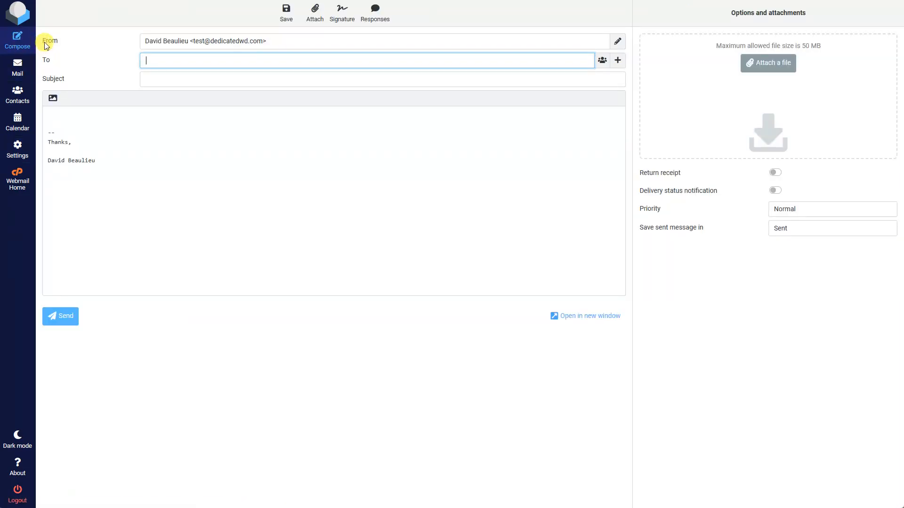
{"action": "left_click", "coordinate": [282, 40]}
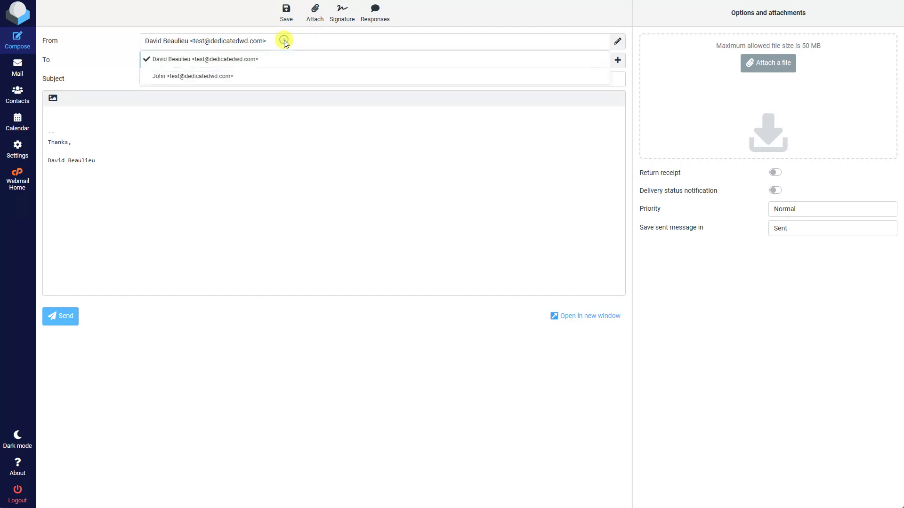
{"action": "mouse_move", "coordinate": [355, 47]}
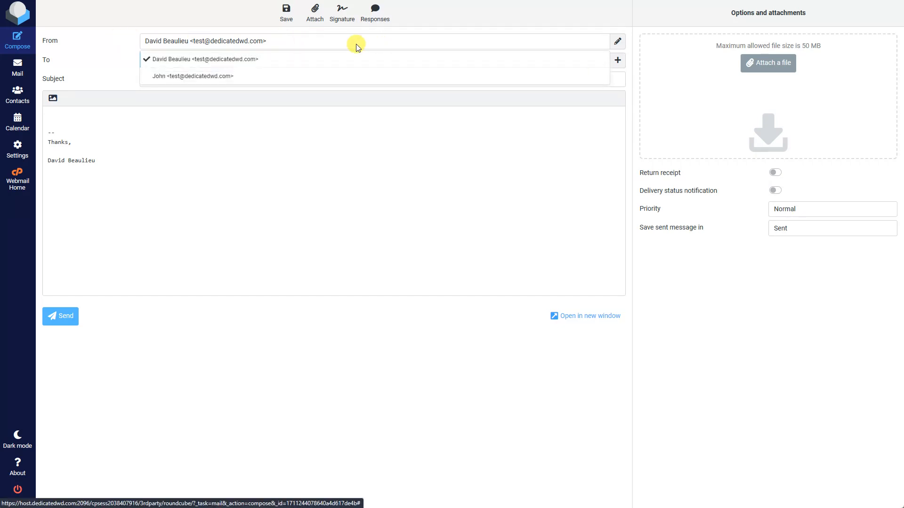
{"action": "left_click", "coordinate": [192, 76]}
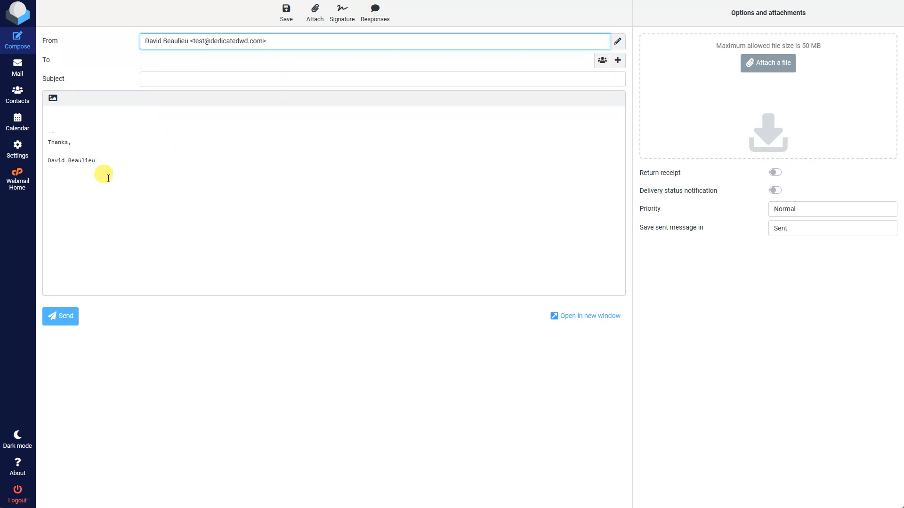
Step: Switch the sender to John, then back to David Beaulieu, watching the signature follow
{"action": "double_click", "coordinate": [86, 160]}
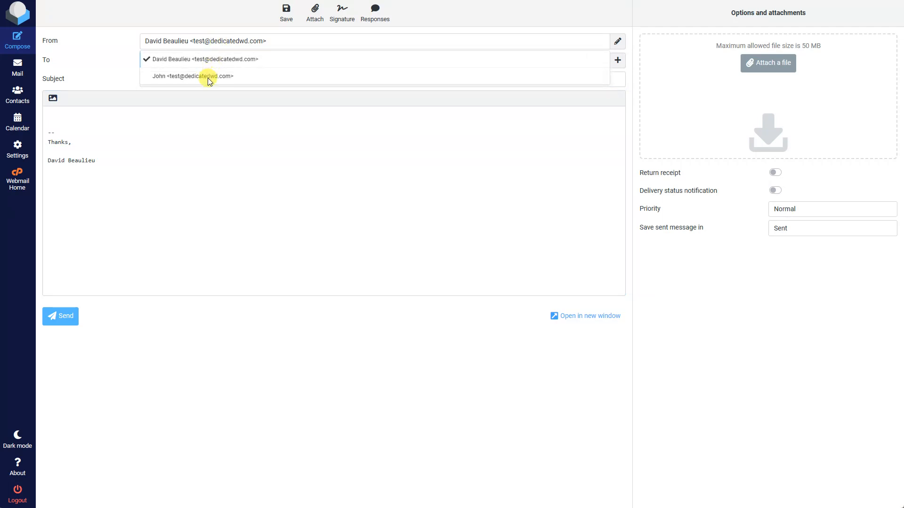
{"action": "left_click", "coordinate": [192, 75]}
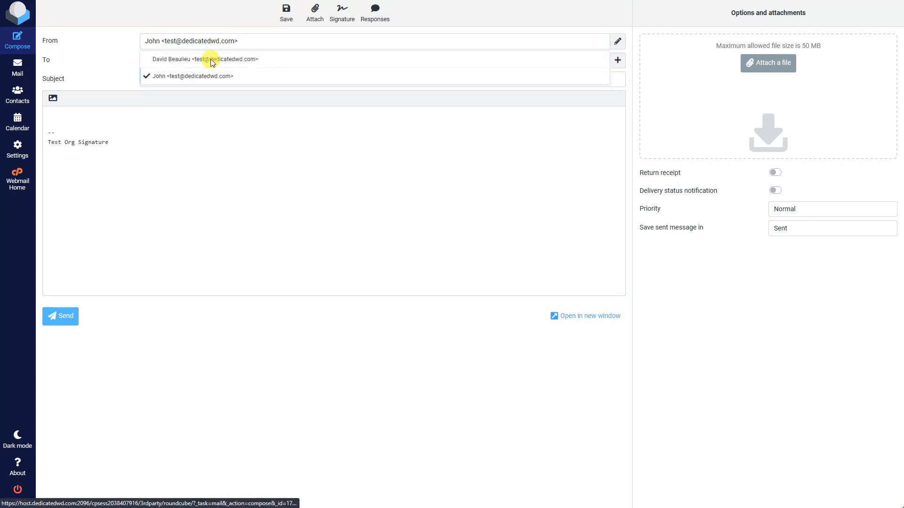
{"action": "left_click", "coordinate": [205, 59]}
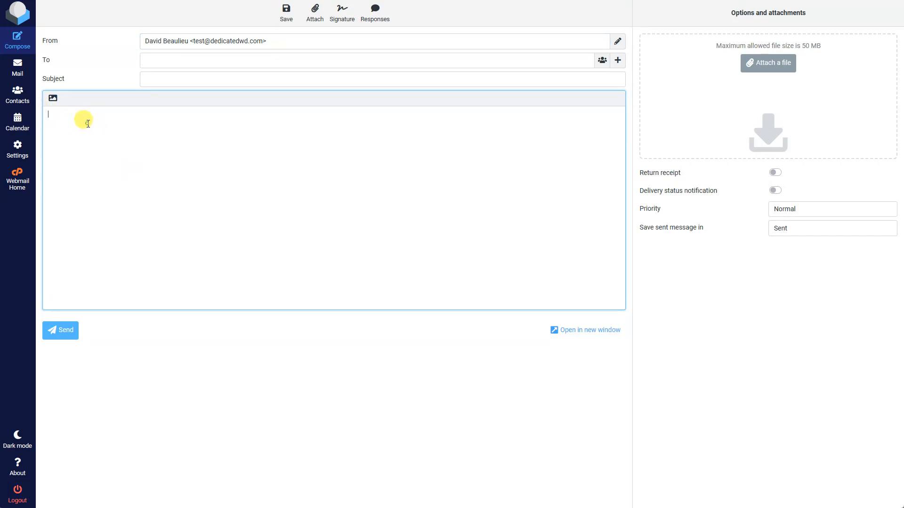
{"action": "mouse_move", "coordinate": [341, 11]}
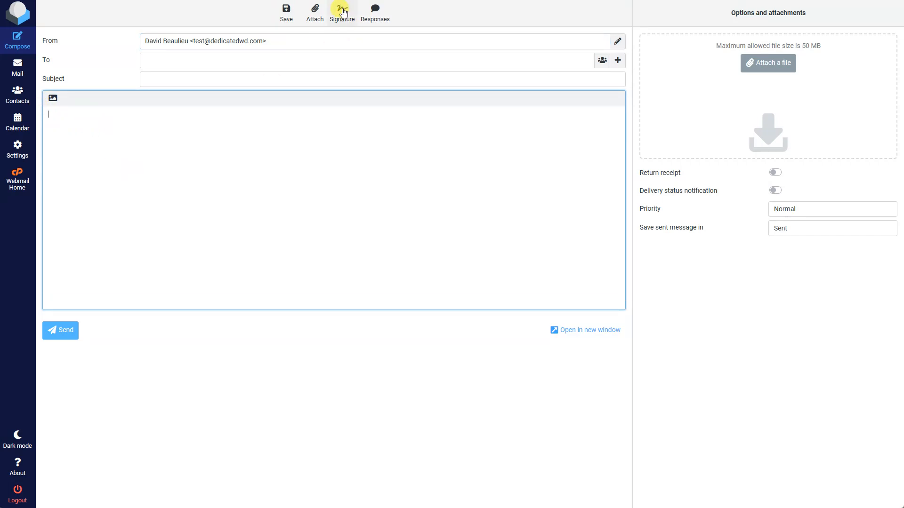
{"action": "mouse_move", "coordinate": [341, 10]}
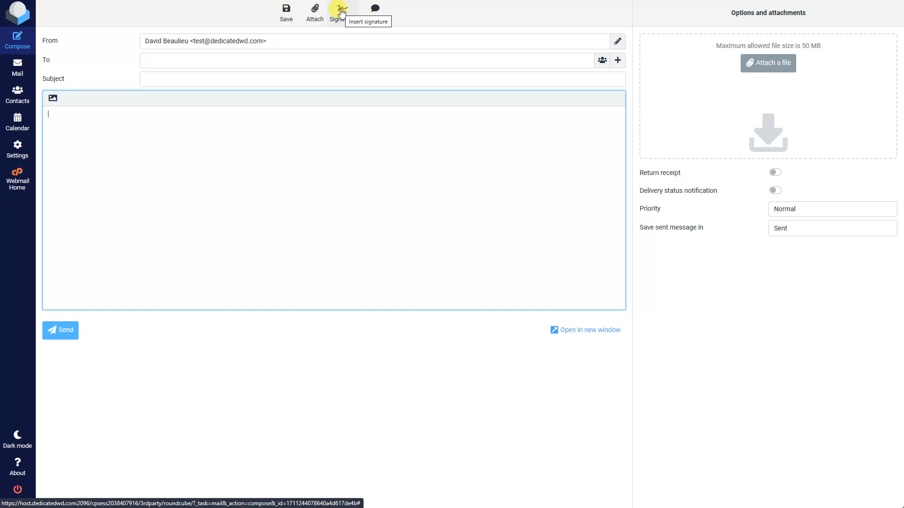
Step: Insert David Beaulieu's "Thanks," signature into the empty message body
{"action": "left_click", "coordinate": [340, 9]}
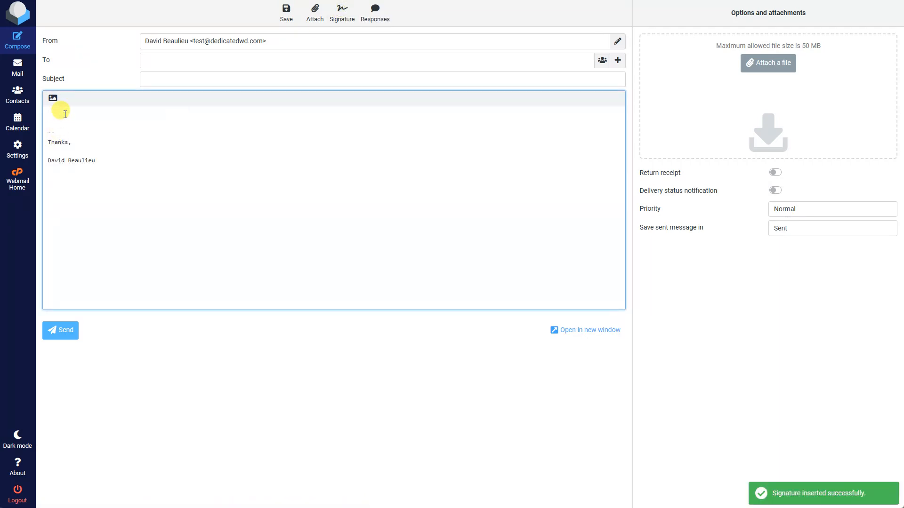
{"action": "left_click", "coordinate": [52, 114]}
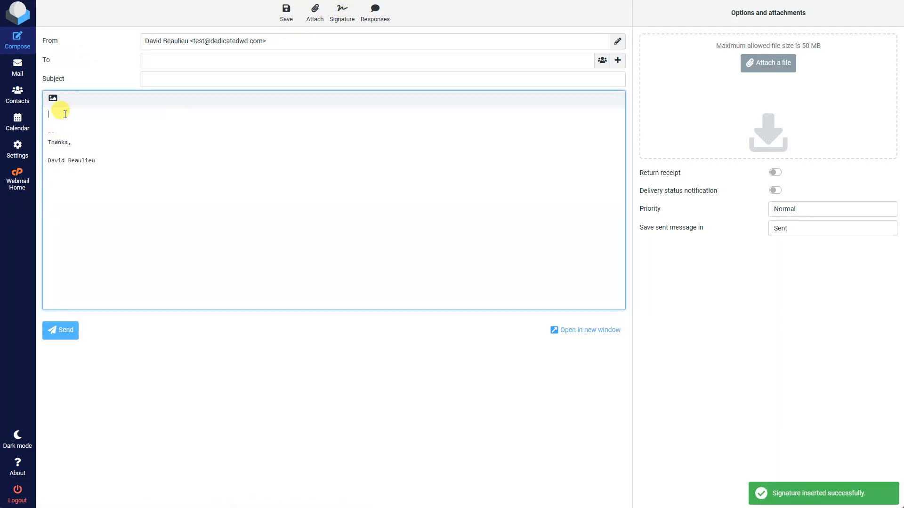